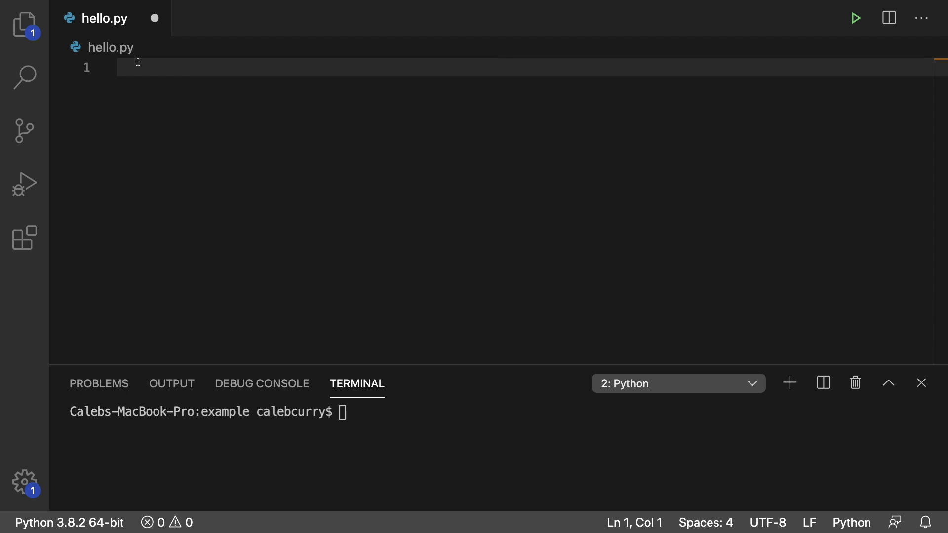
# Write 'import utils' at the top of hello.py and start a print call on line 3
pyautogui.write('import')
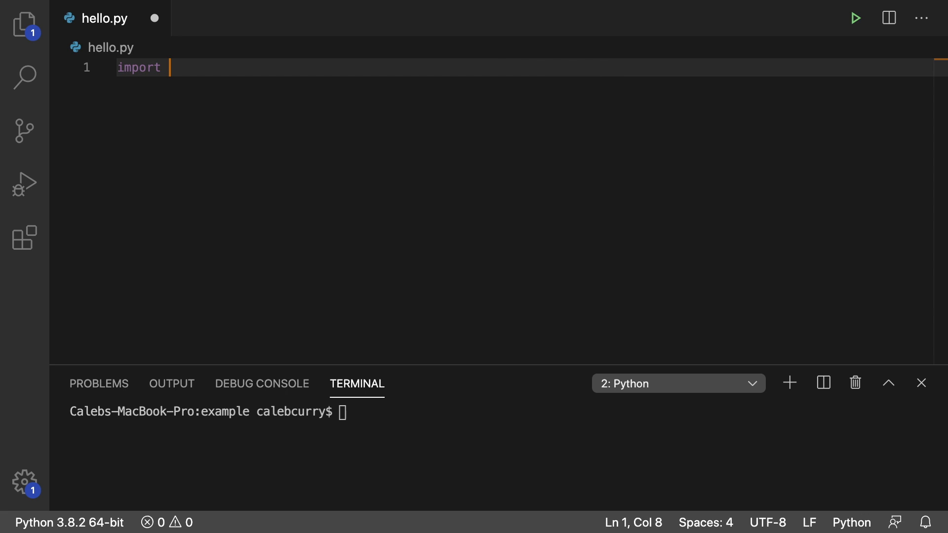
pyautogui.write('utils')
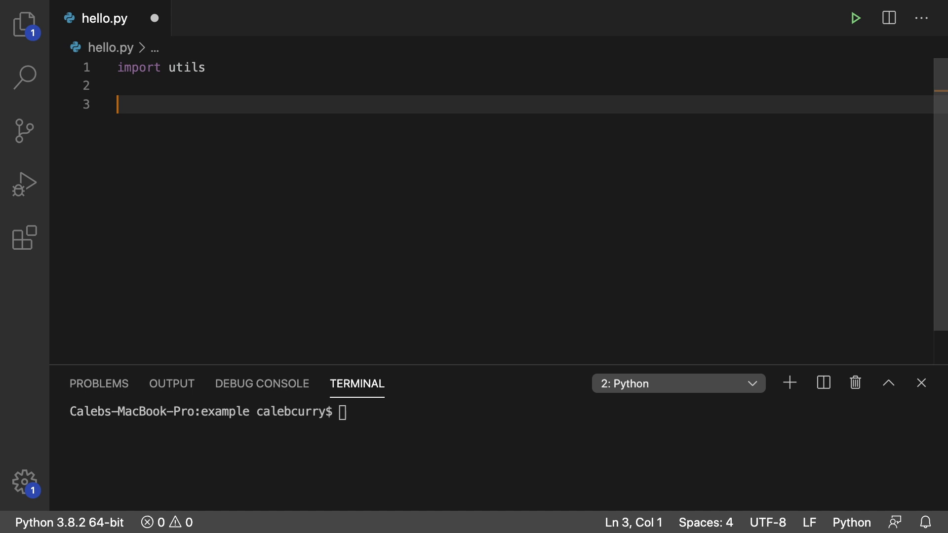
pyautogui.write('print(')
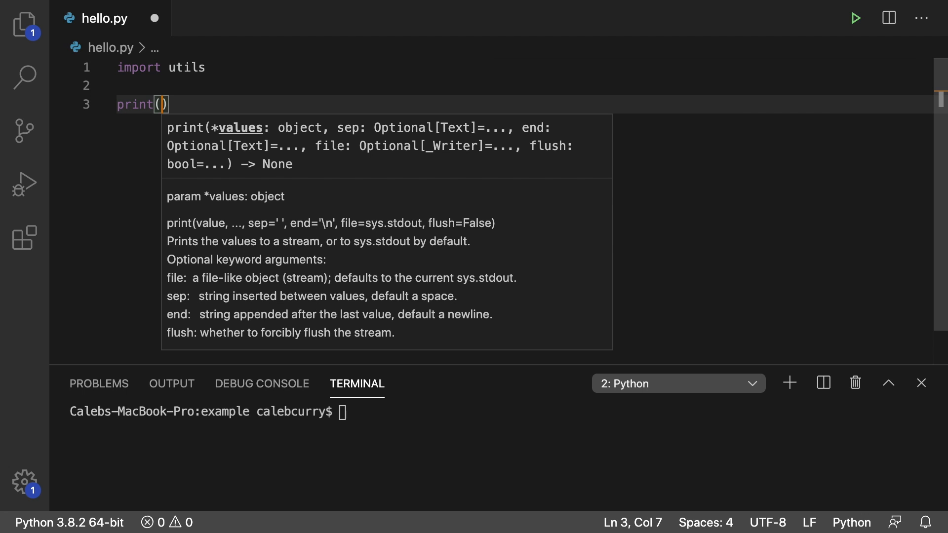
# Complete the call as print(utils.stats_range([1, 3, 10, 40, 4, 3]))
pyautogui.write('utils.')
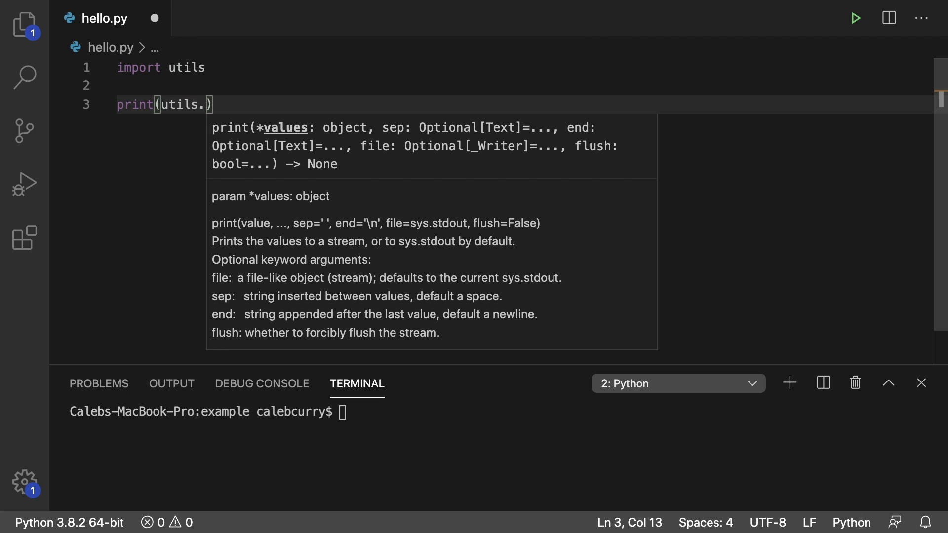
pyautogui.write('stats_')
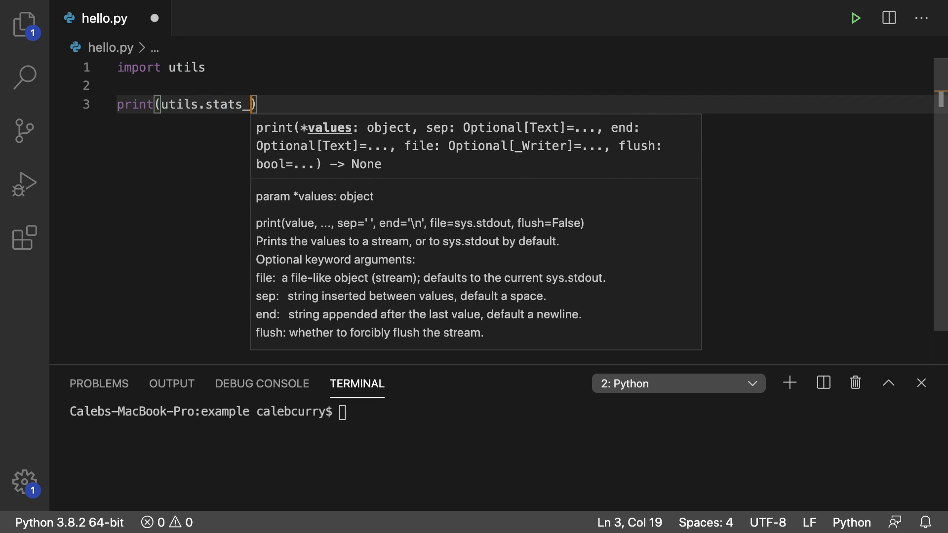
pyautogui.write('range')
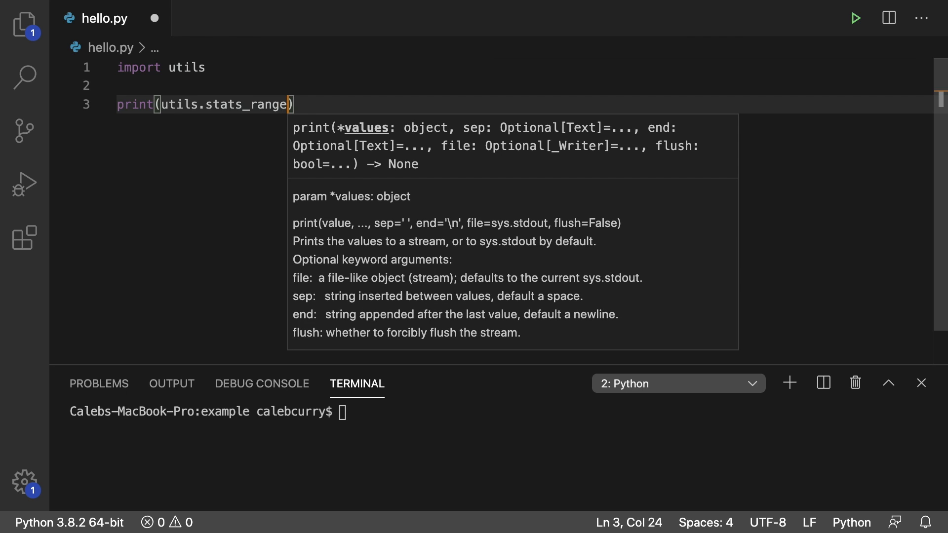
pyautogui.write('[1]')
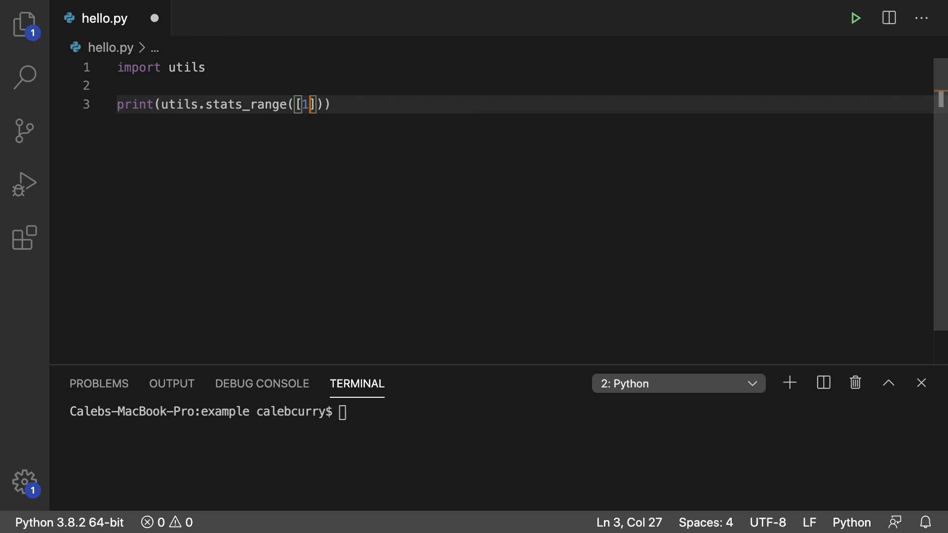
pyautogui.write(', 3, 10')
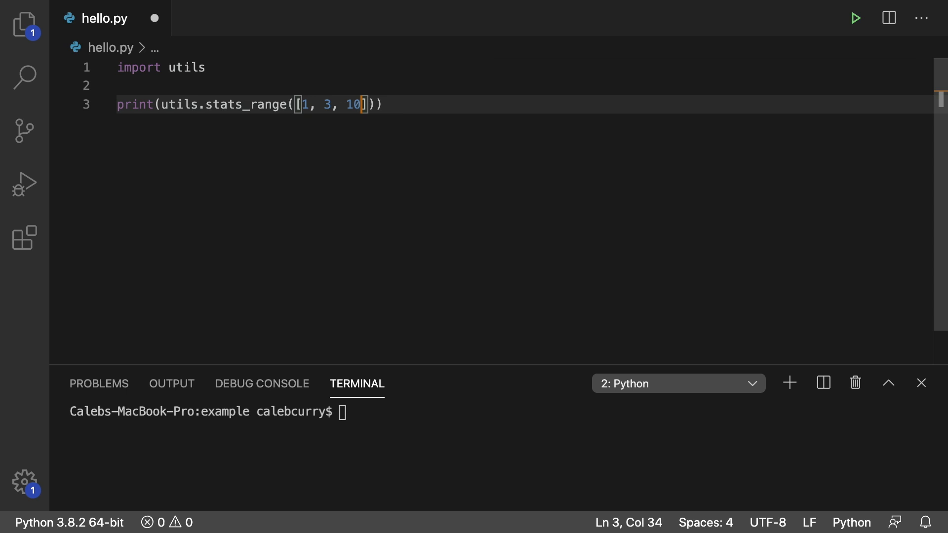
pyautogui.write(', 40, 4, 3')
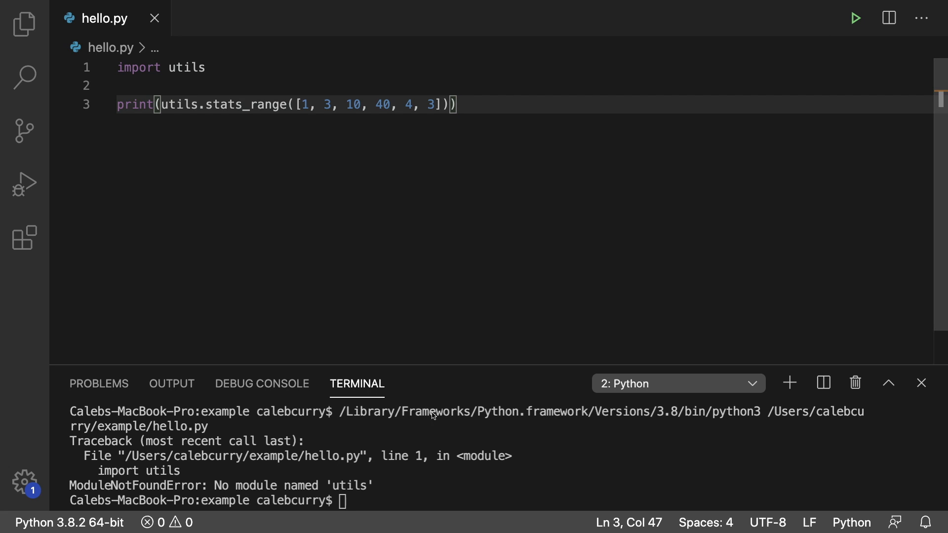
pyautogui.moveTo(406, 491)
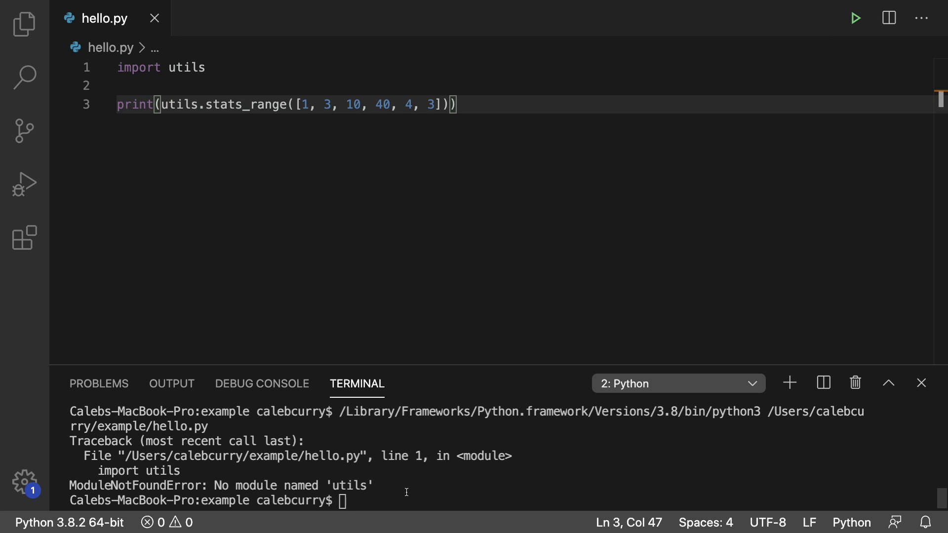
# Create an empty utils.py beside hello.py from the Explorer and bring it up for editing
pyautogui.click(24, 24)
pyautogui.write('utils')
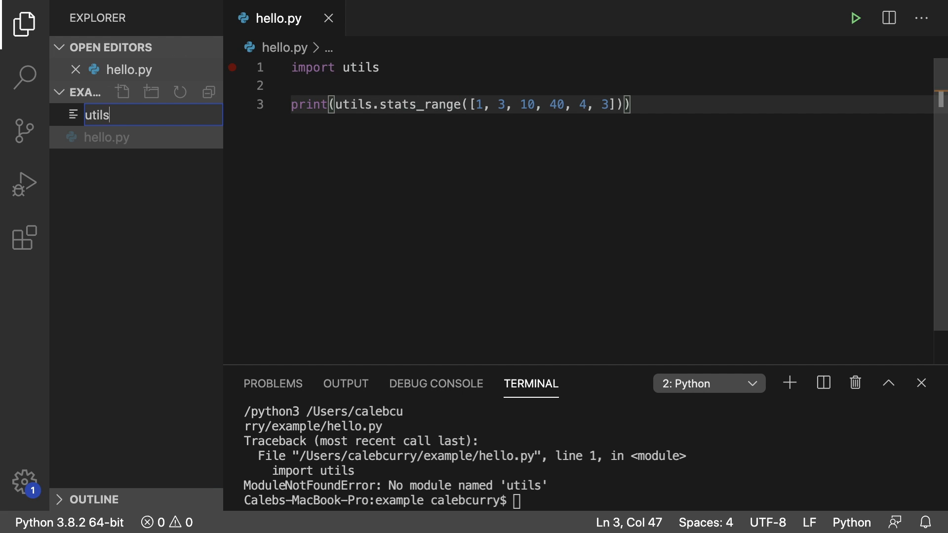
pyautogui.press('enter')
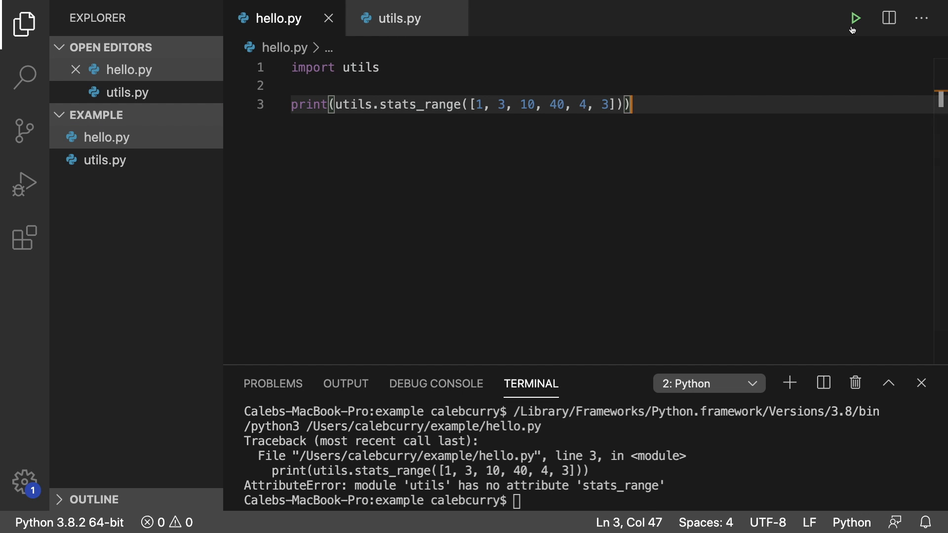
pyautogui.click(855, 18)
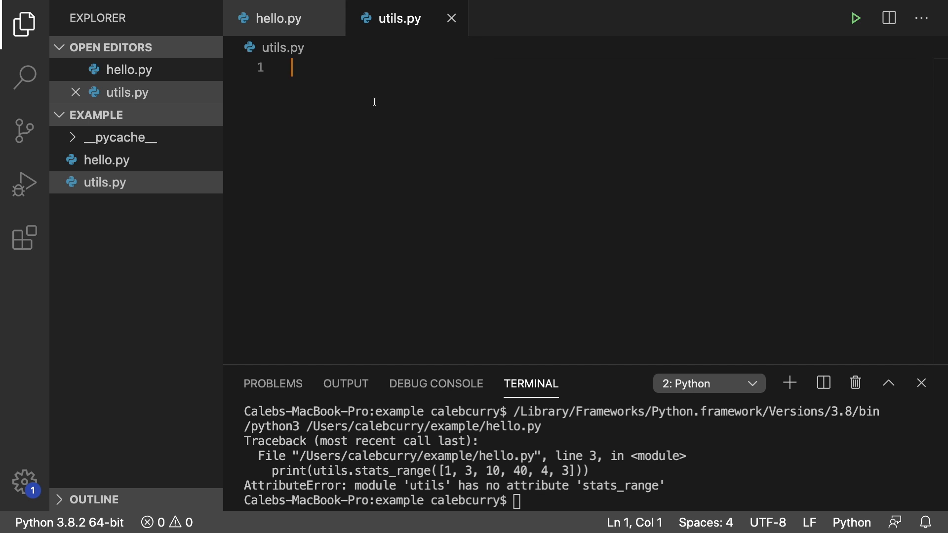
# Define stats_range(data) in utils.py with data.sort() as its first line
pyautogui.write('def s')
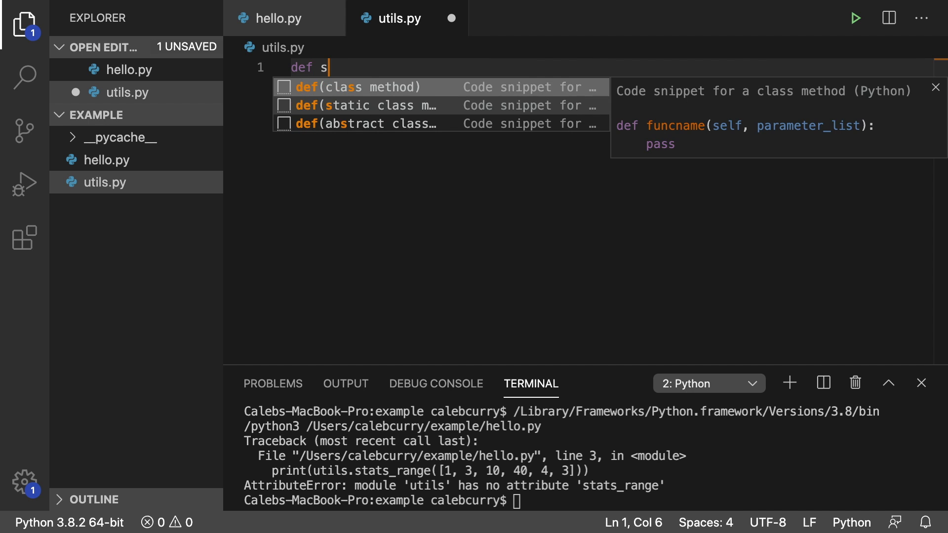
pyautogui.write('tats_rang')
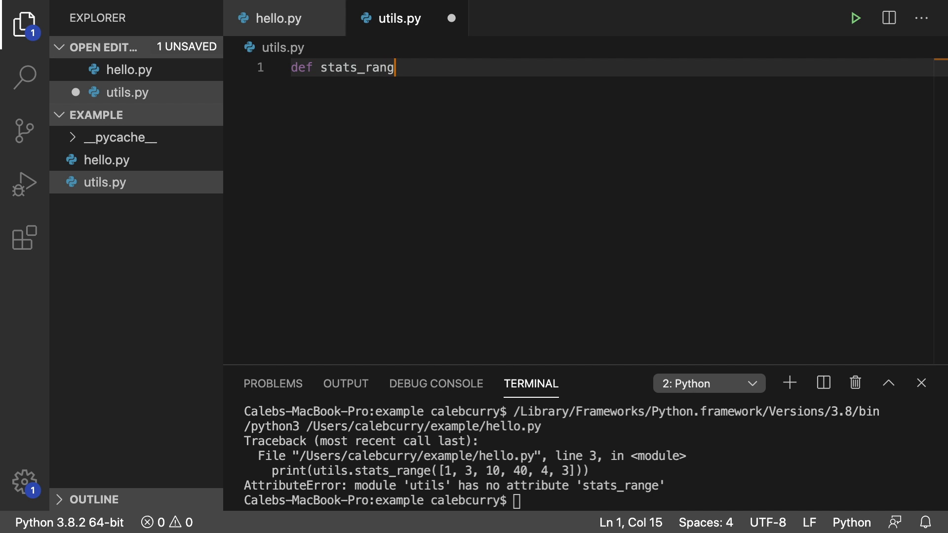
pyautogui.write('e():')
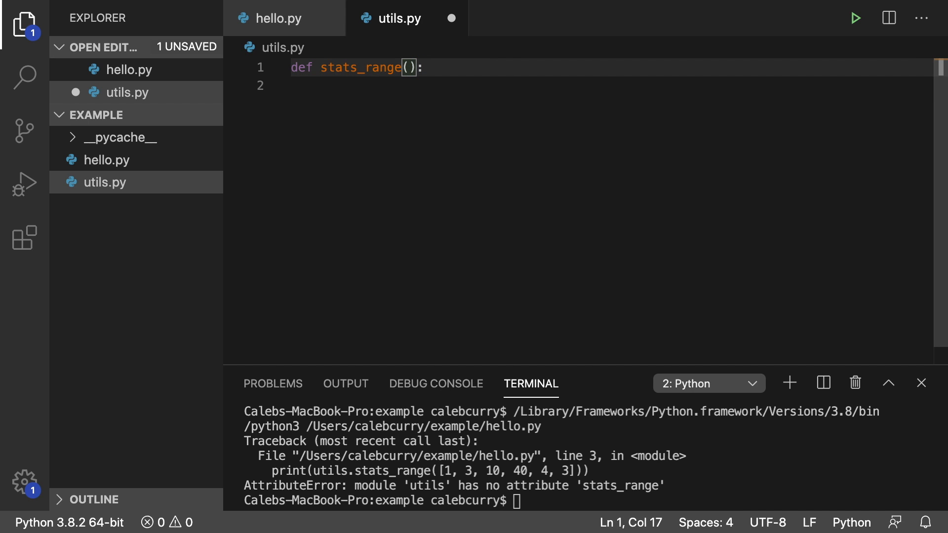
pyautogui.write('data')
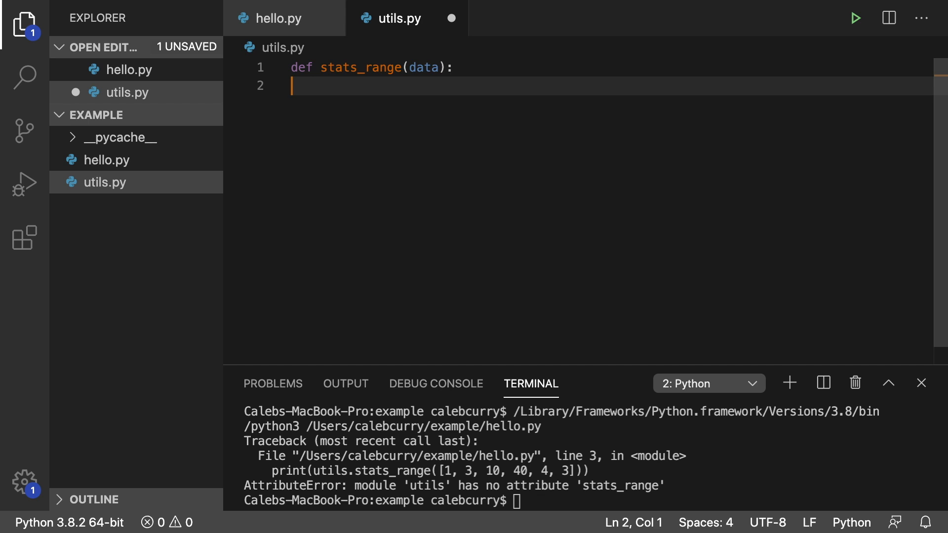
pyautogui.write('data.sort(')
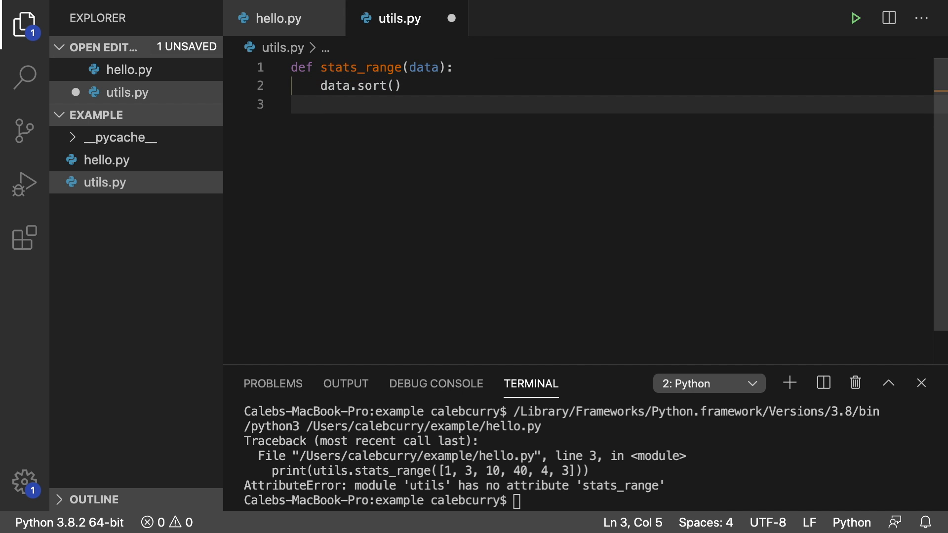
# Return data[-1] - data[0] from stats_range and save utils.py
pyautogui.write('data')
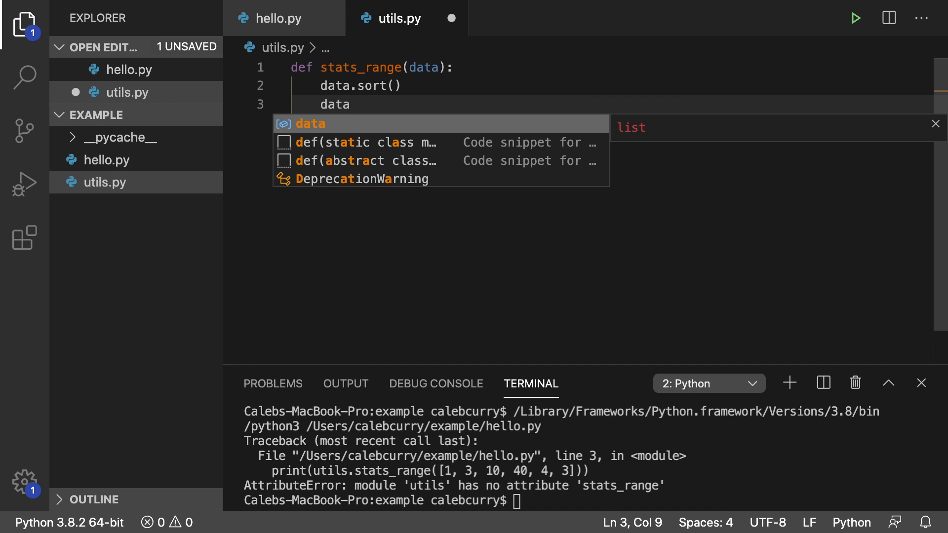
pyautogui.write('[-1]')
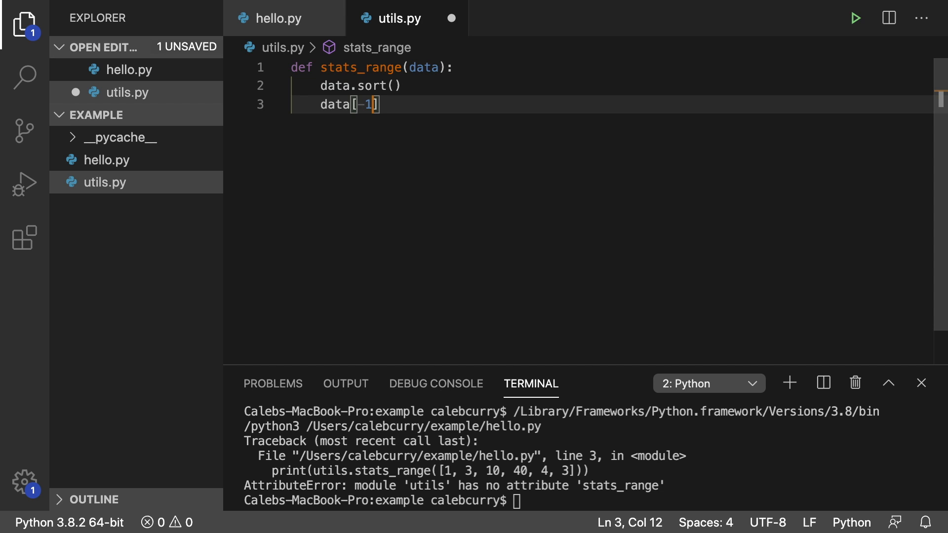
pyautogui.write('- data')
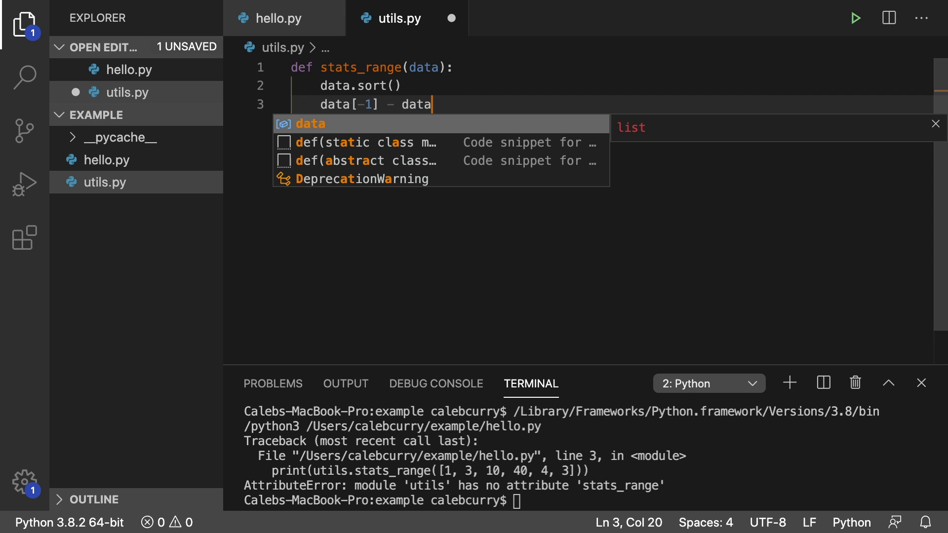
pyautogui.write('[0]')
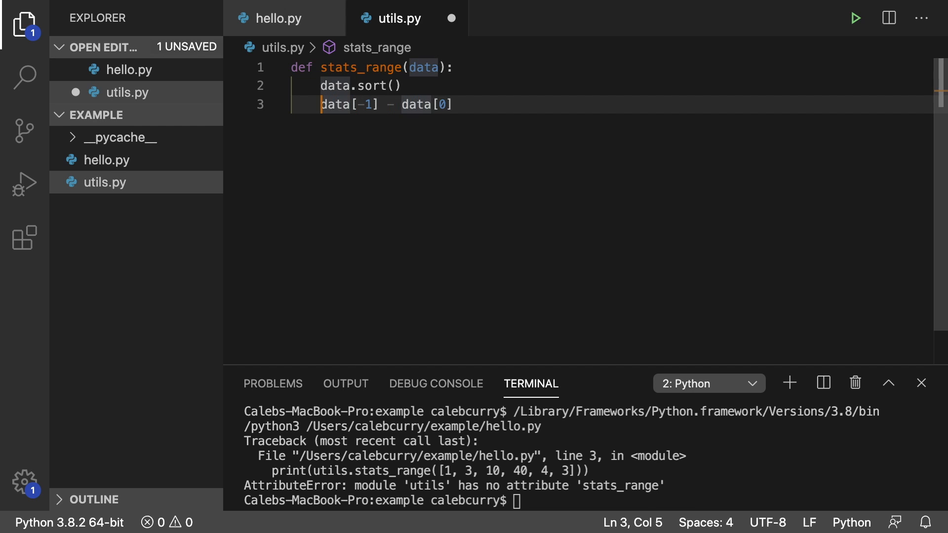
pyautogui.write('return')
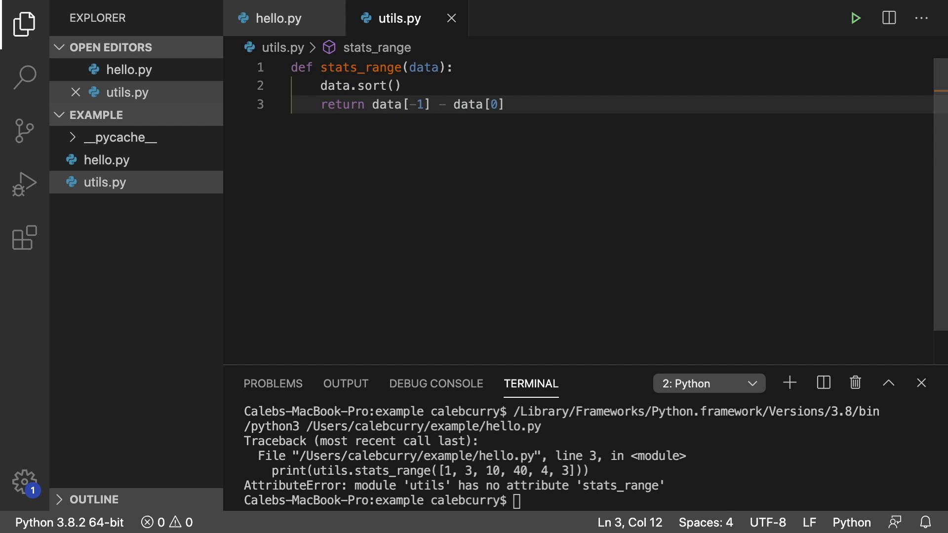
pyautogui.moveTo(280, 18)
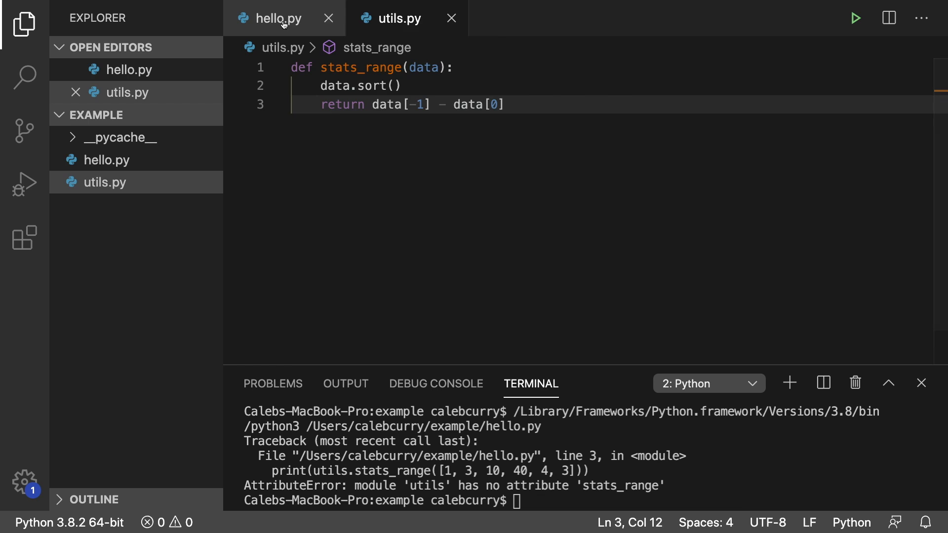
# Switch to hello.py and run it so the terminal prints 39
pyautogui.click(278, 18)
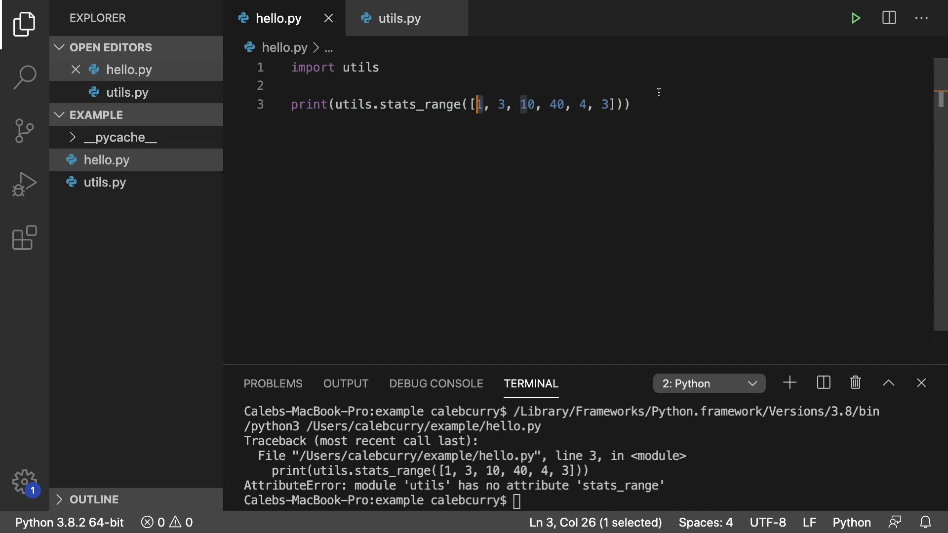
pyautogui.click(854, 18)
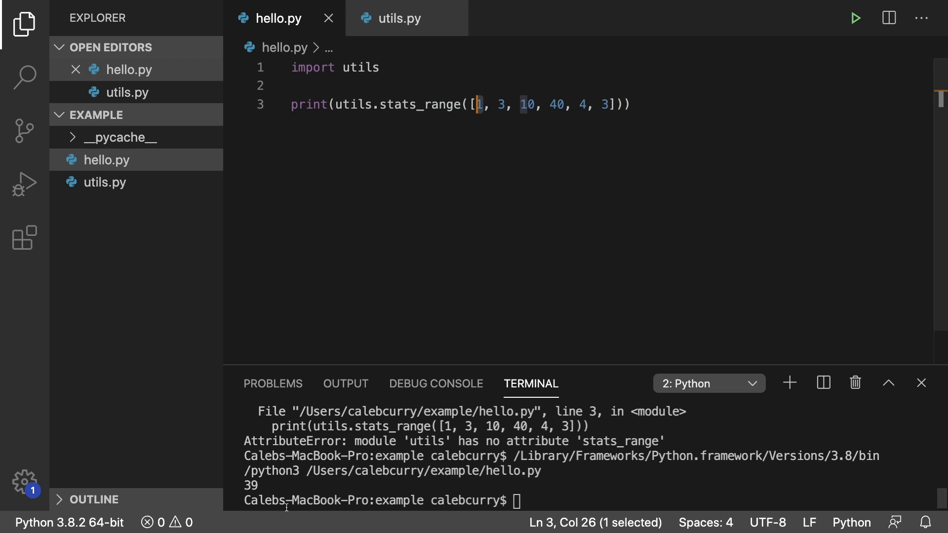
pyautogui.moveTo(281, 492)
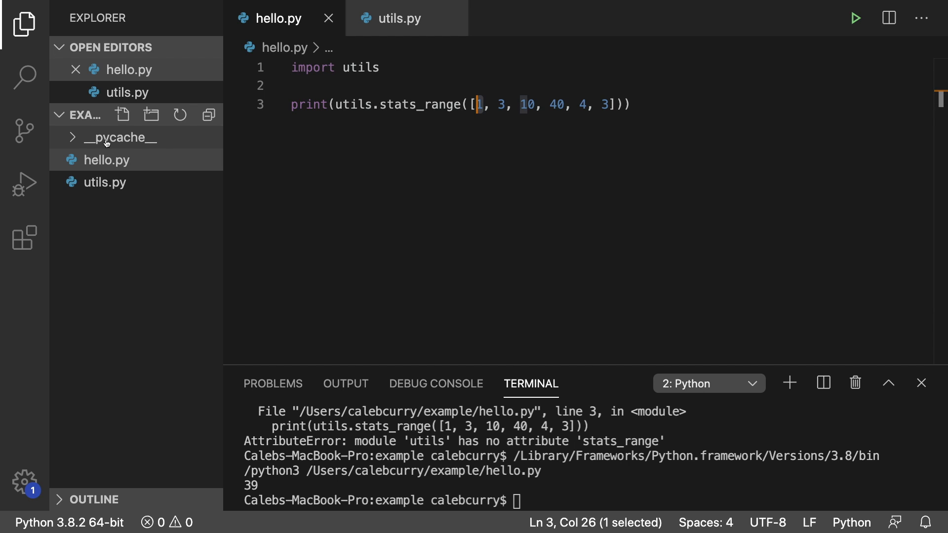
pyautogui.click(121, 137)
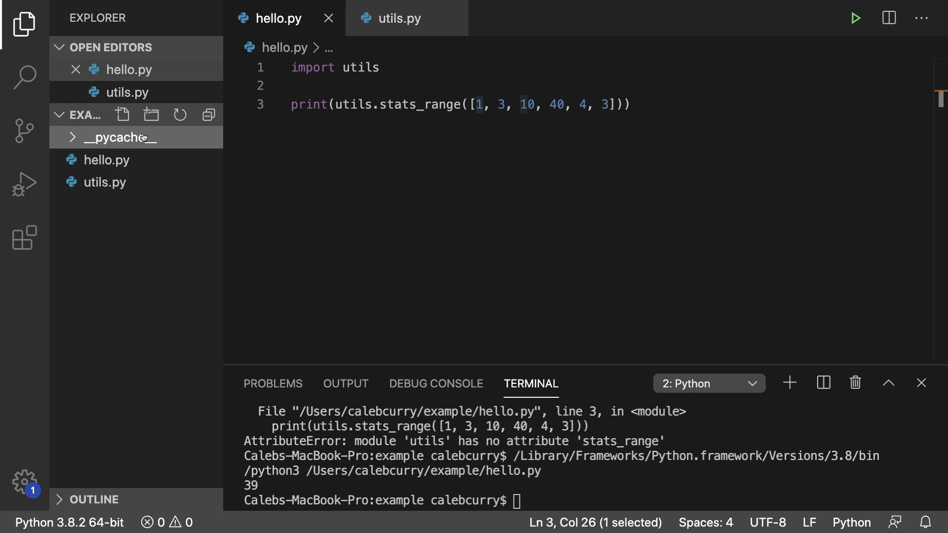
pyautogui.moveTo(515, 291)
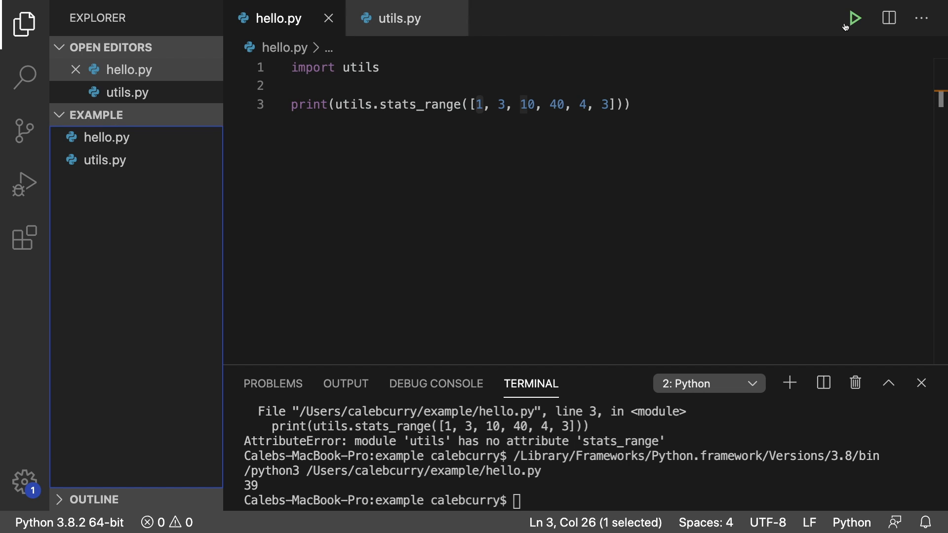
pyautogui.click(854, 18)
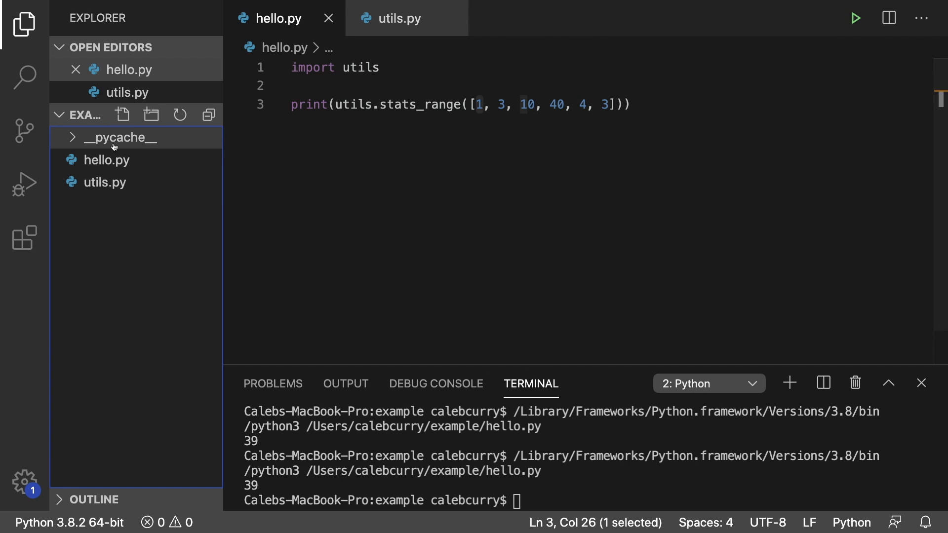
pyautogui.moveTo(121, 137)
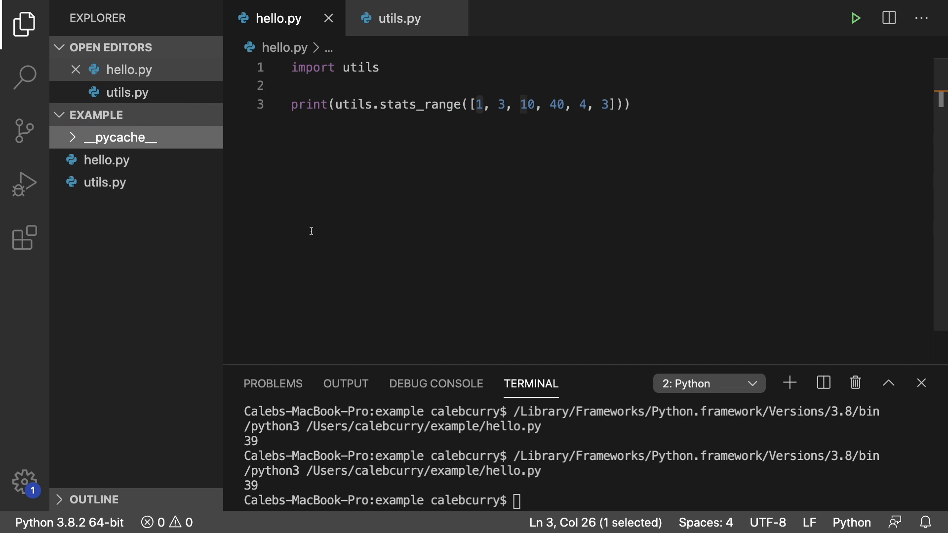
pyautogui.moveTo(342, 190)
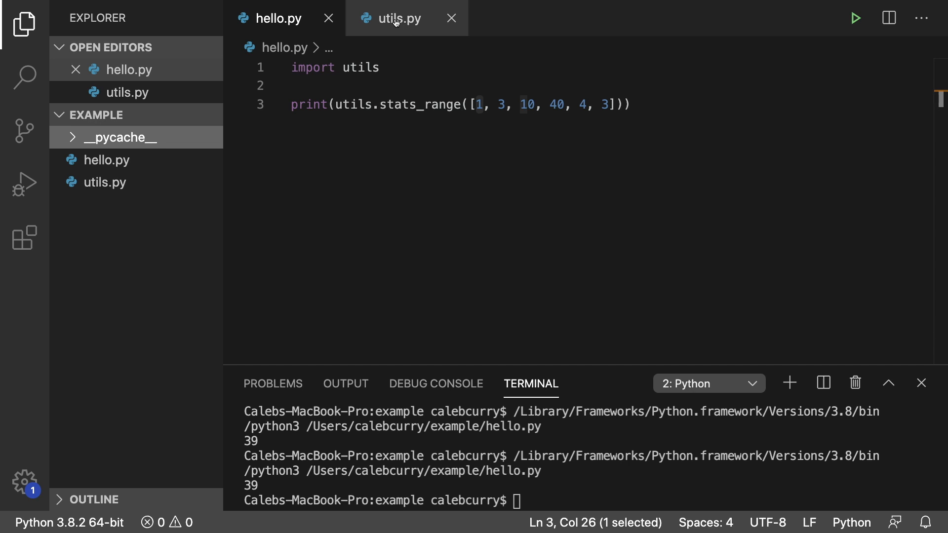
# Rename stats_range to range in utils.py and begin a 'for i in range(' loop line
pyautogui.click(399, 18)
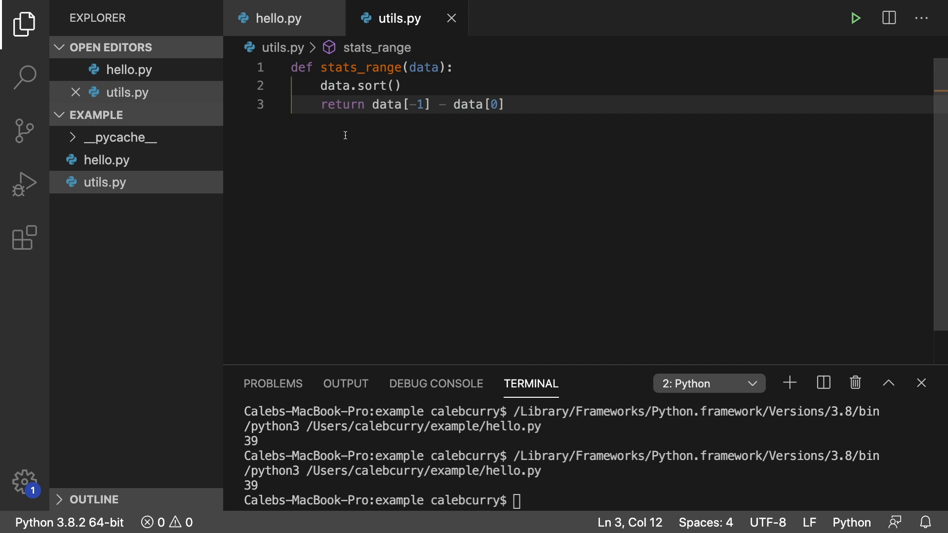
pyautogui.moveTo(411, 149)
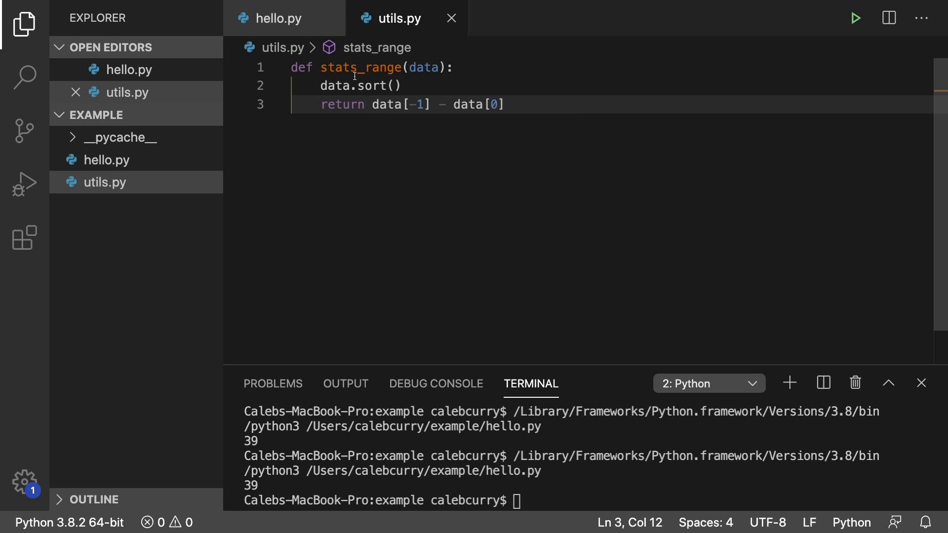
pyautogui.moveTo(575, 106)
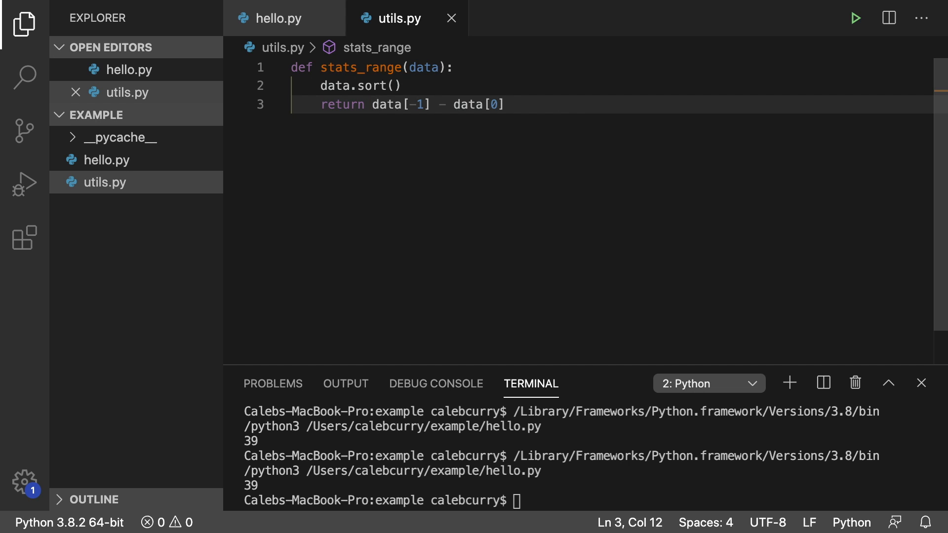
pyautogui.press('Enter')
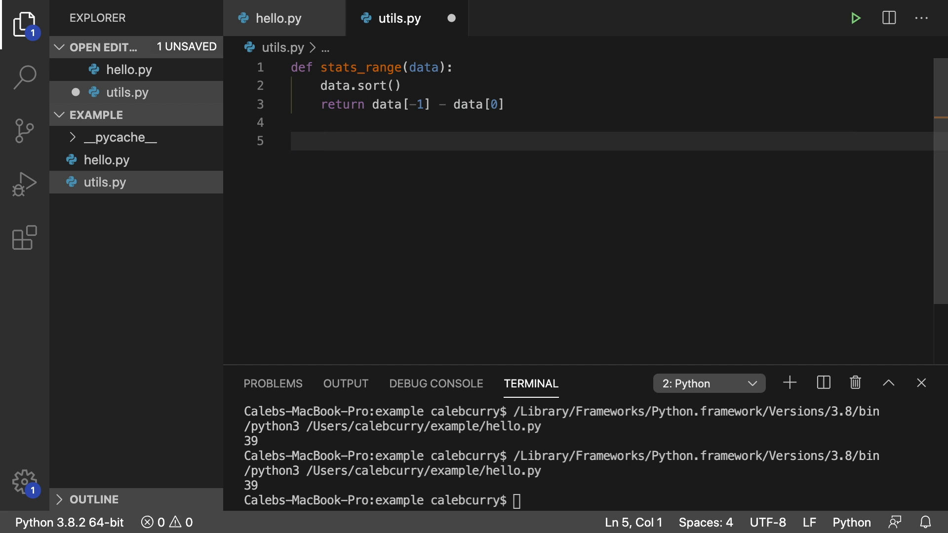
pyautogui.write('for i in range(')
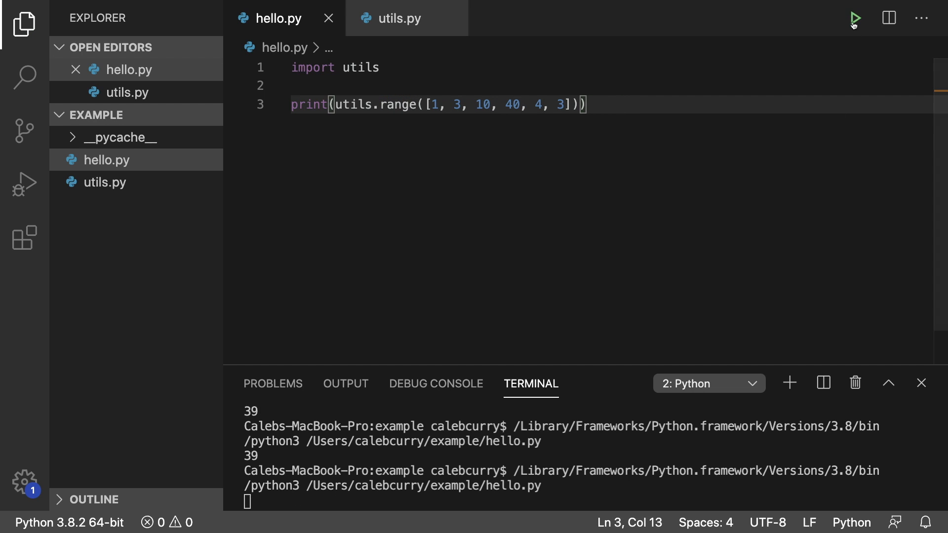
# Add 'for i in range(10): print(i, end=" ")' below the print call and run hello.py
pyautogui.click(856, 18)
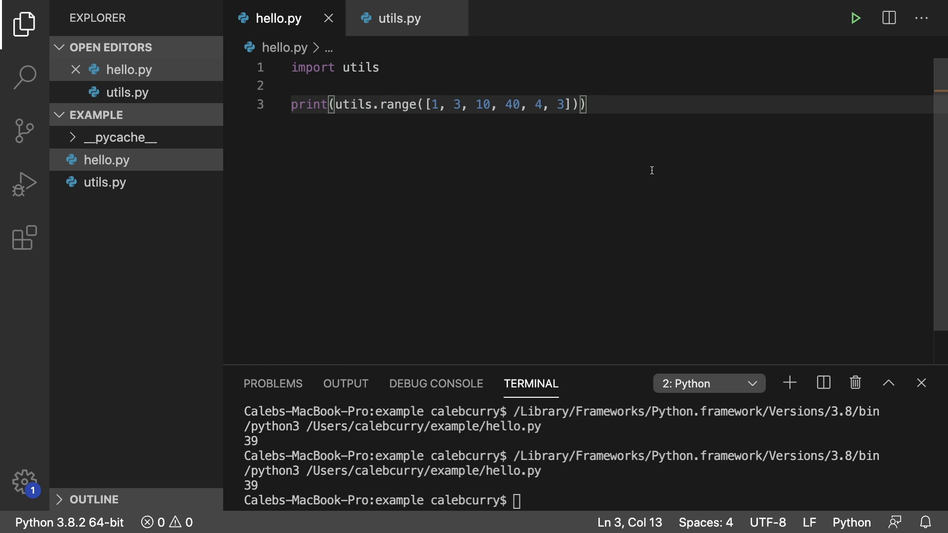
pyautogui.press('Enter')
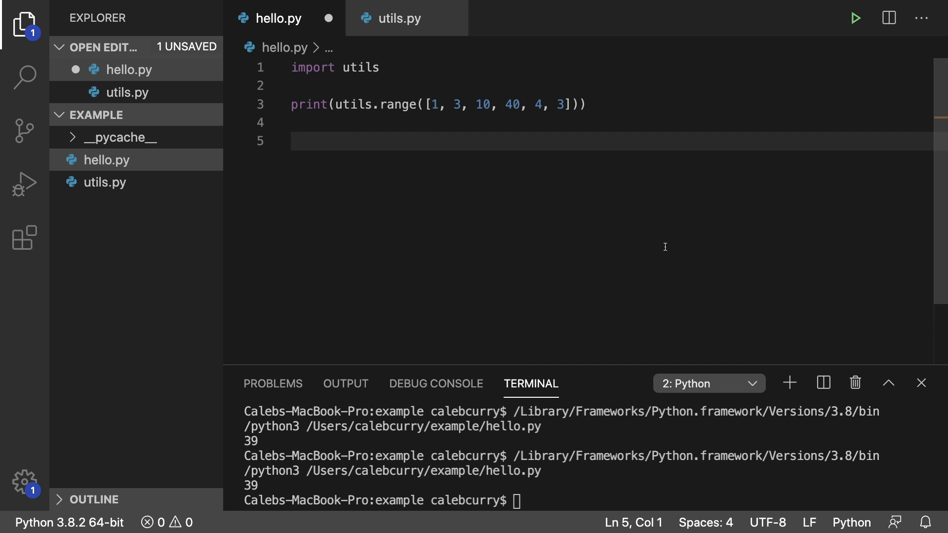
pyautogui.write('for i in range(')
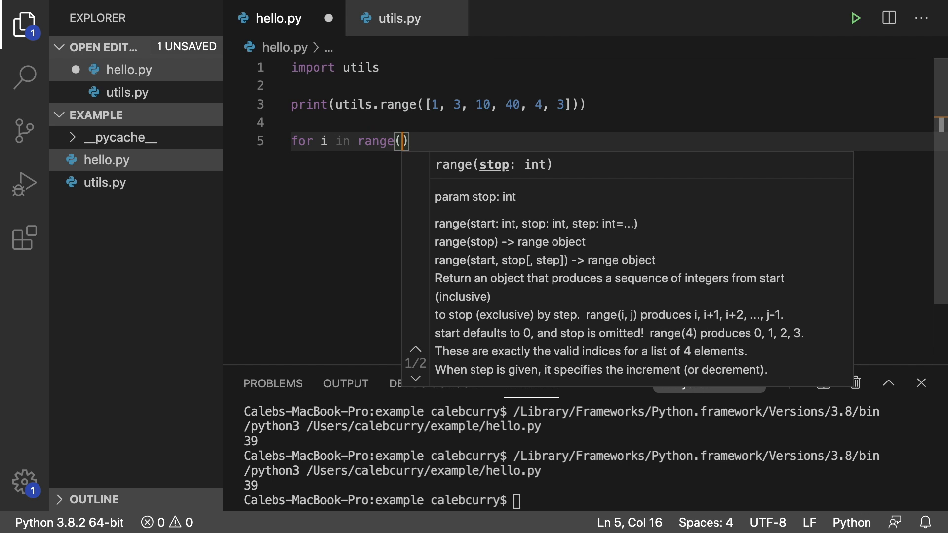
pyautogui.write('10):')
pyautogui.write('print(i, end=" ")')
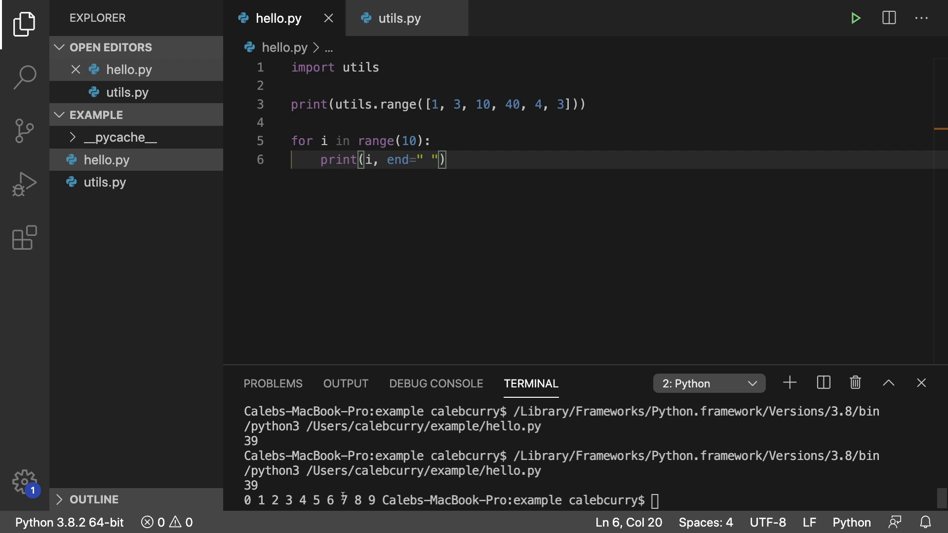
pyautogui.moveTo(602, 163)
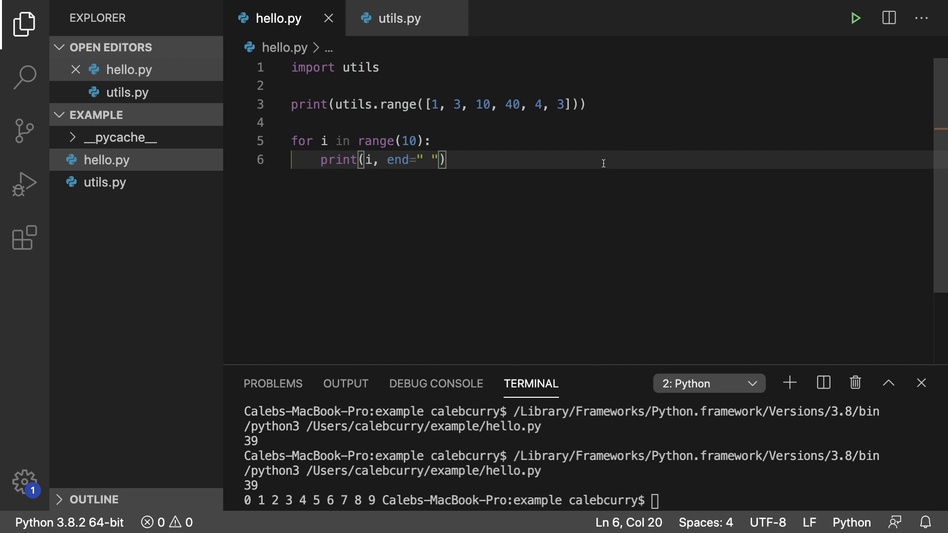
pyautogui.moveTo(583, 176)
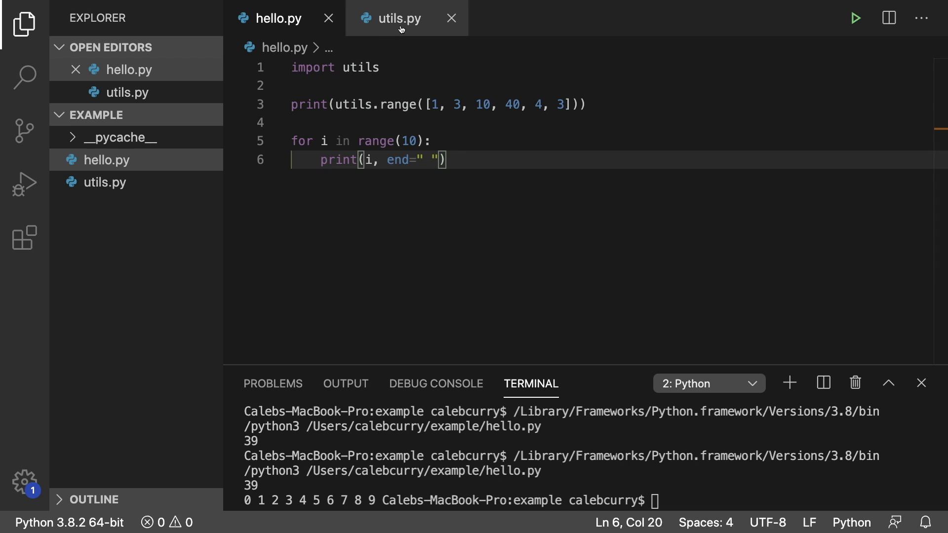
# Type and erase a test 'range' line in utils.py, save, and return to hello.py to rerun
pyautogui.click(399, 18)
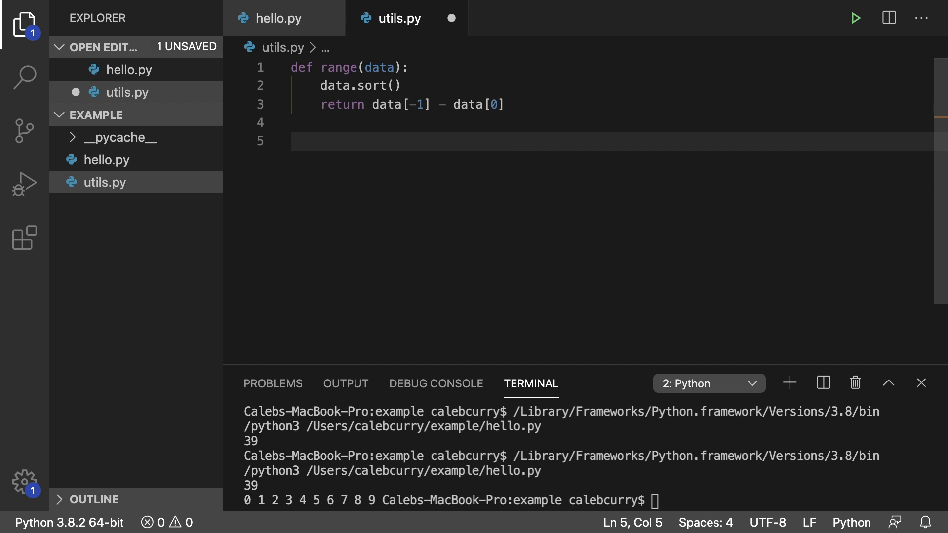
pyautogui.write('range')
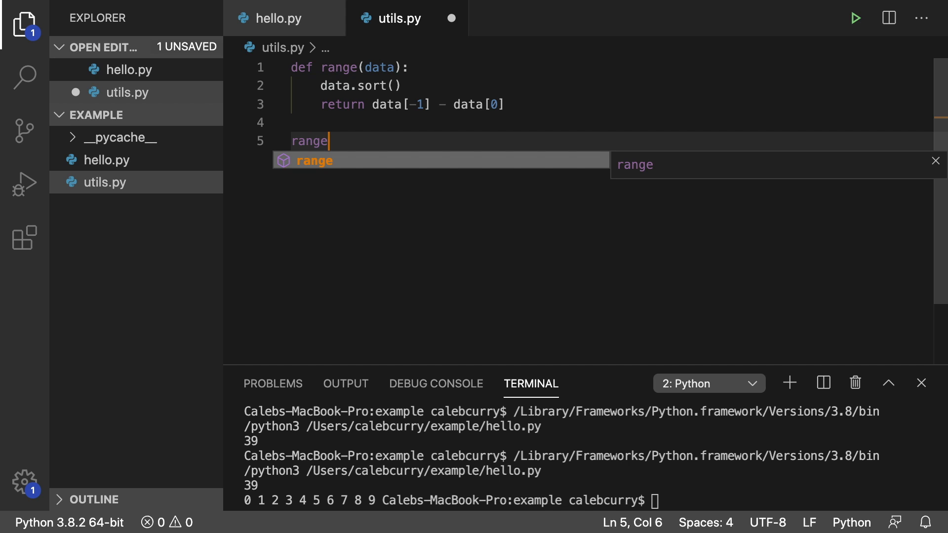
pyautogui.press('Escape')
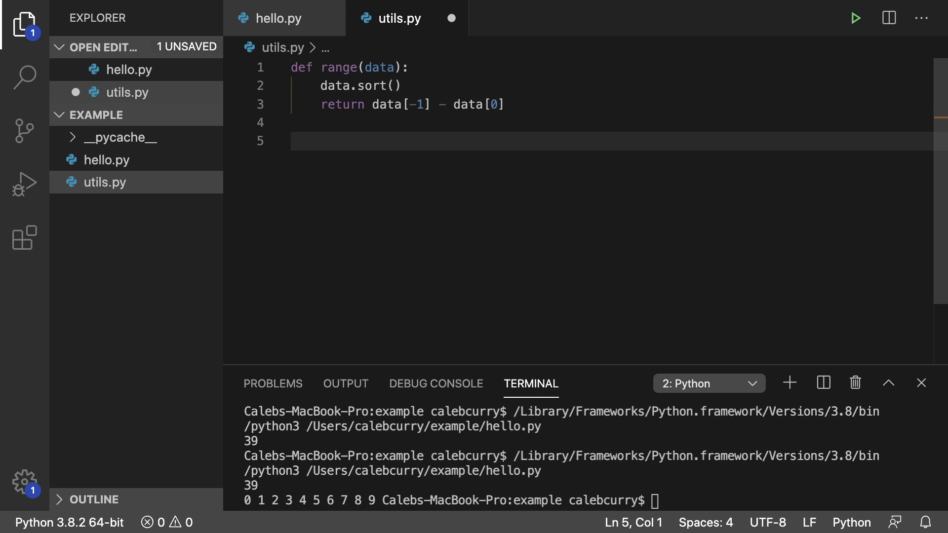
pyautogui.click(276, 18)
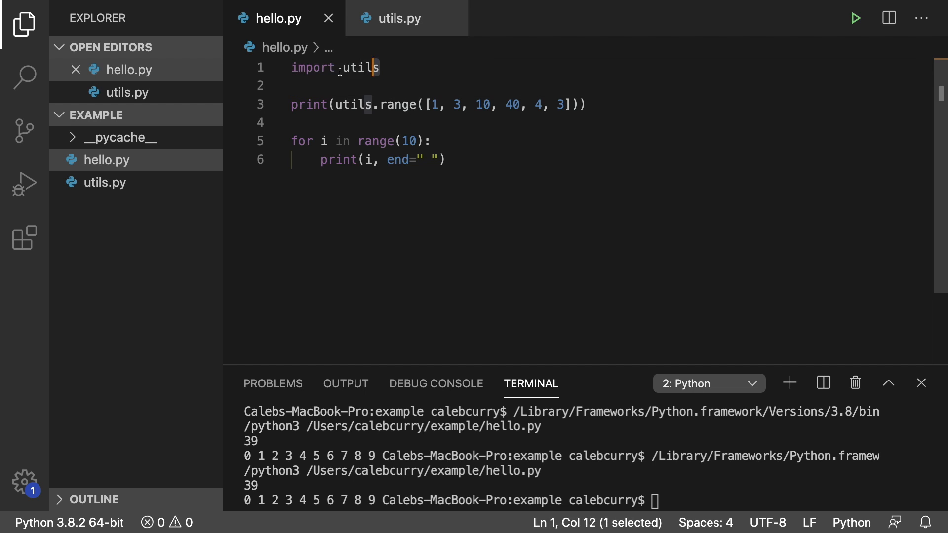
# Change hello.py to 'from utils import range' calling range() directly, and run it into an AttributeError
pyautogui.write('from u')
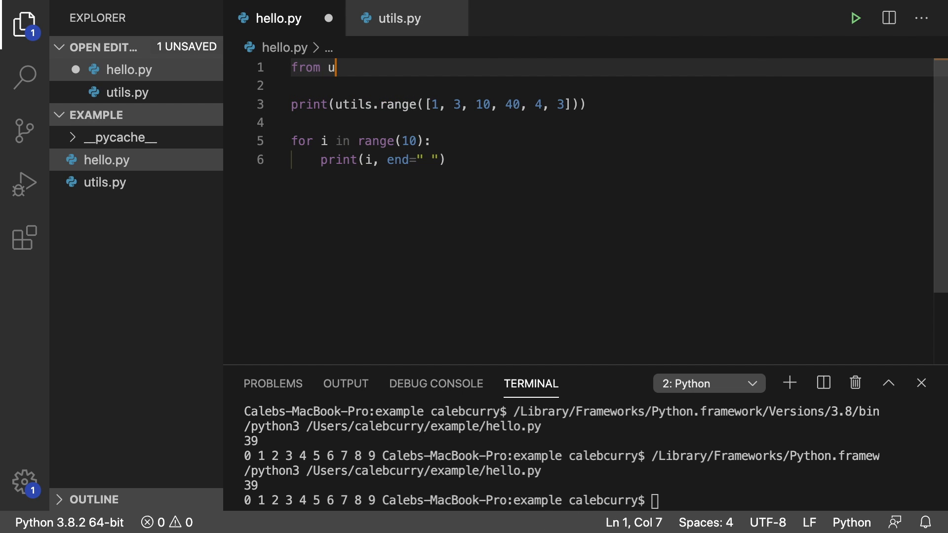
pyautogui.write('tils import erange')
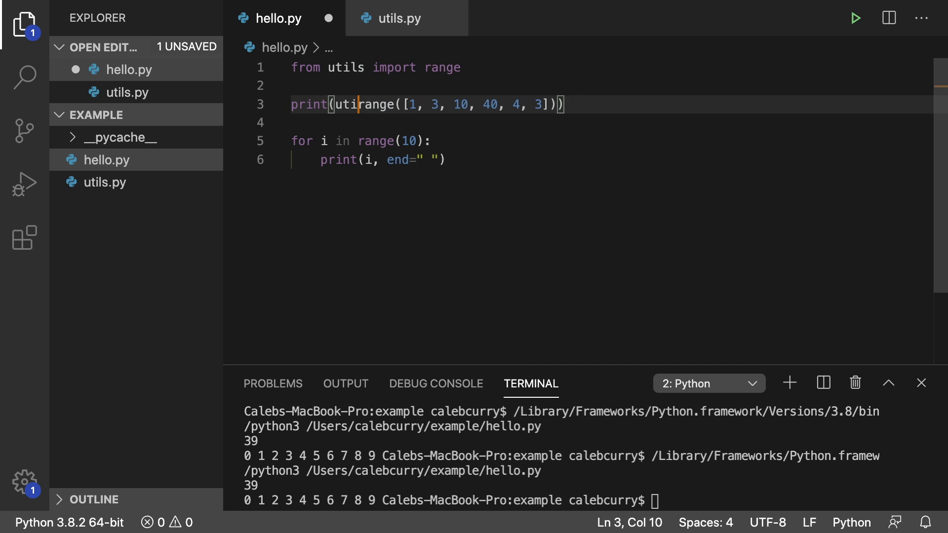
pyautogui.press('Backspace')
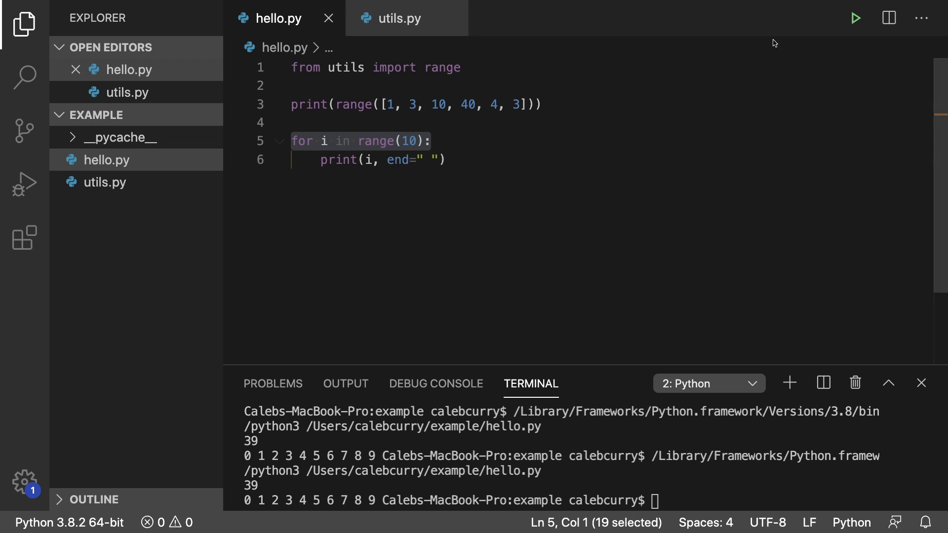
pyautogui.click(855, 18)
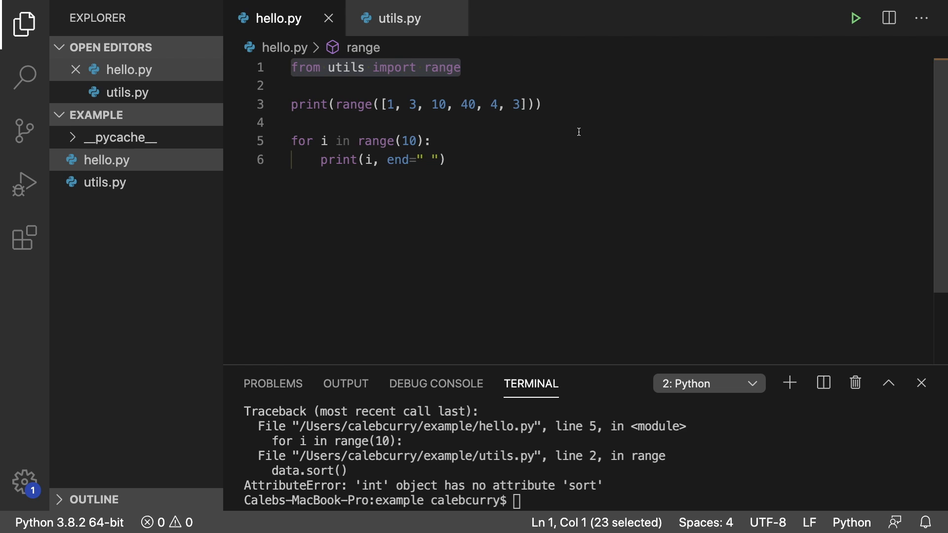
# Restore 'import utils' in hello.py and go to the range function in utils.py
pyautogui.write('import utils')
pyautogui.click(417, 105)
pyautogui.write('utils.')
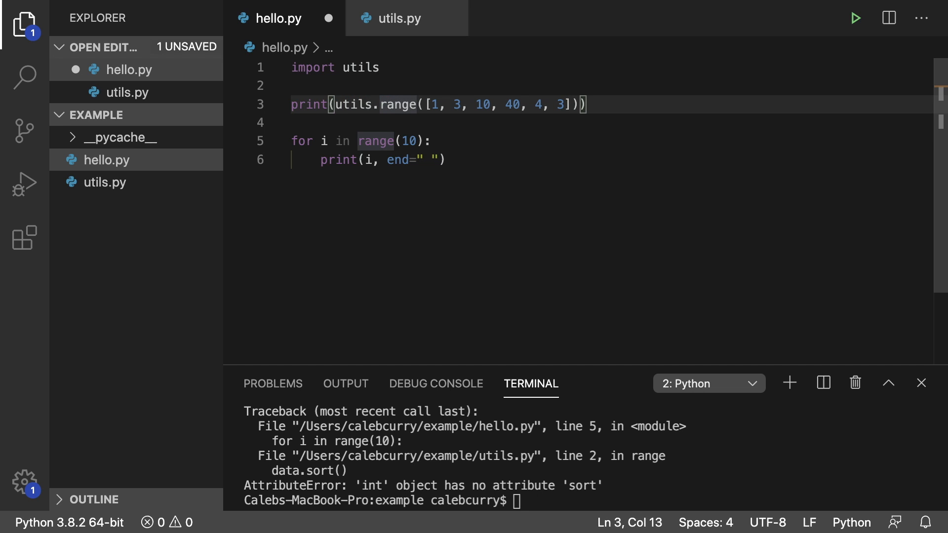
pyautogui.click(398, 18)
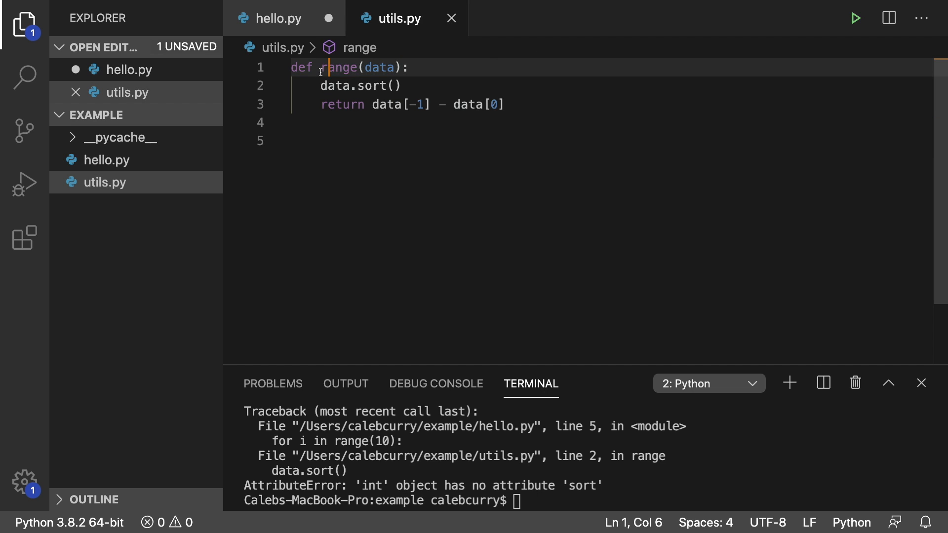
# Rename range back to stats_range in utils.py and the call to utils.stats_range in hello.py
pyautogui.write('stats_')
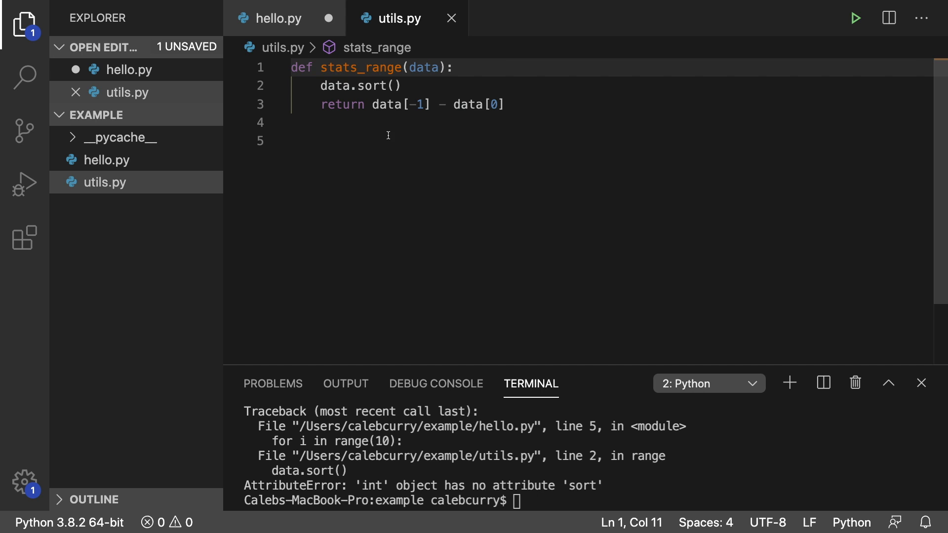
pyautogui.click(278, 18)
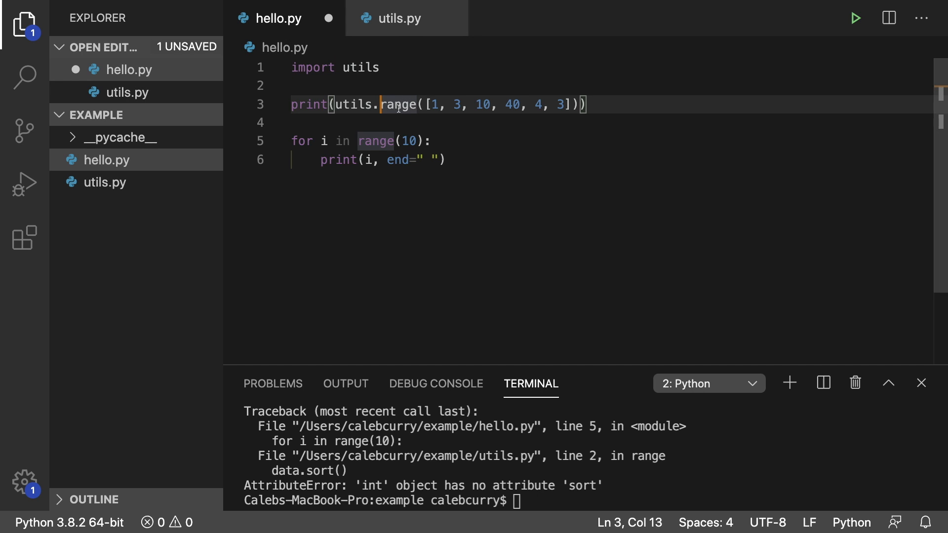
pyautogui.write('stats')
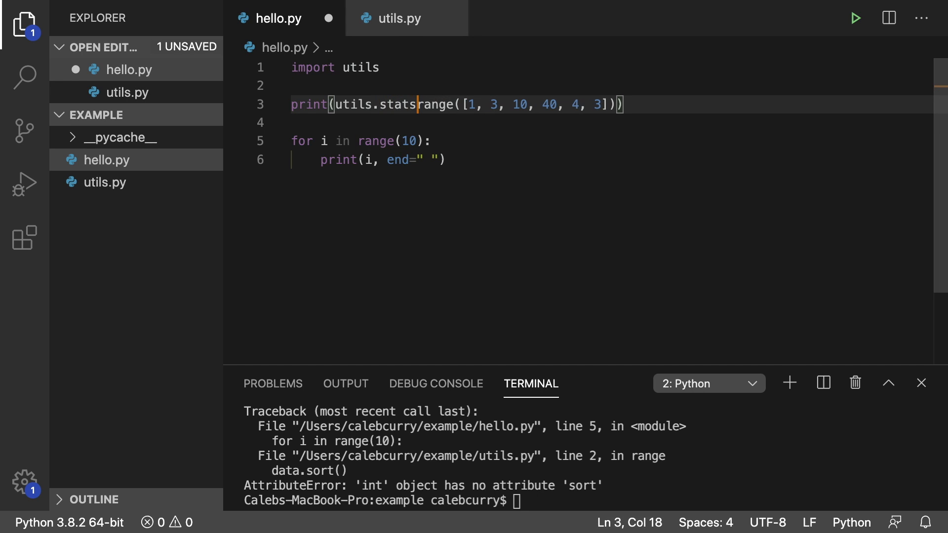
pyautogui.write('_')
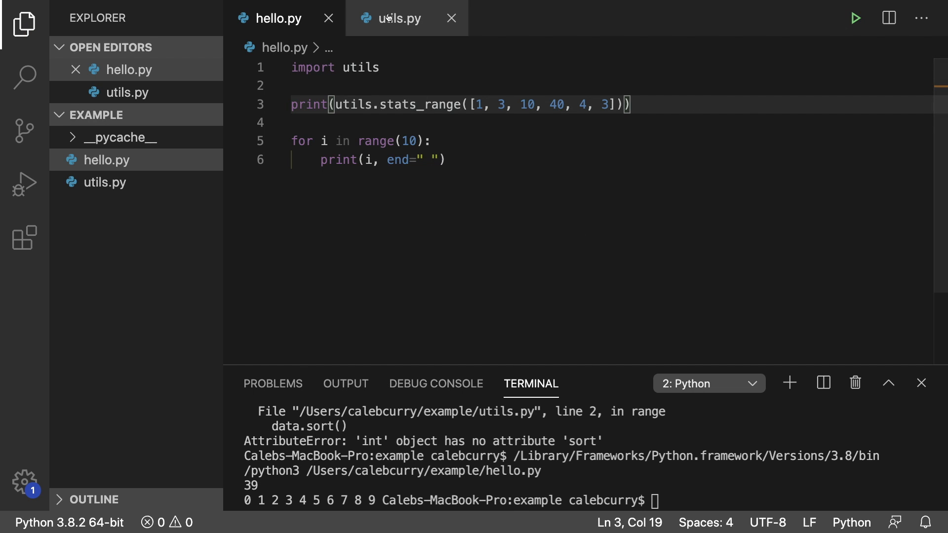
# Tidy the extra empty lines in utils.py and save it
pyautogui.click(397, 18)
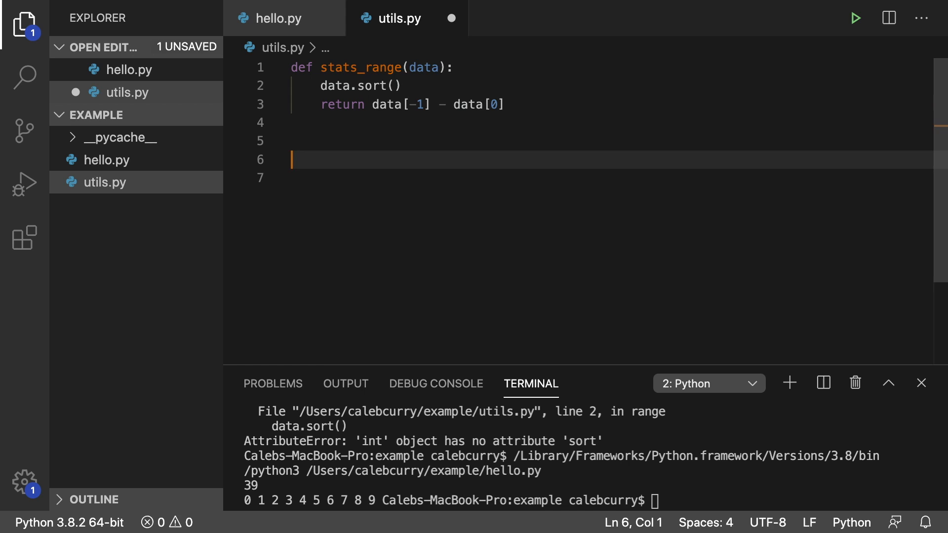
pyautogui.press('cmd+s')
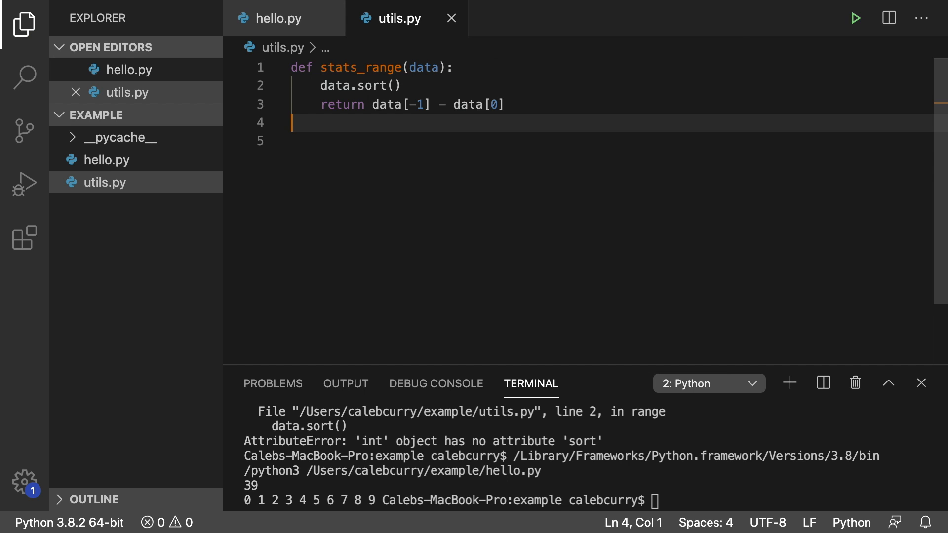